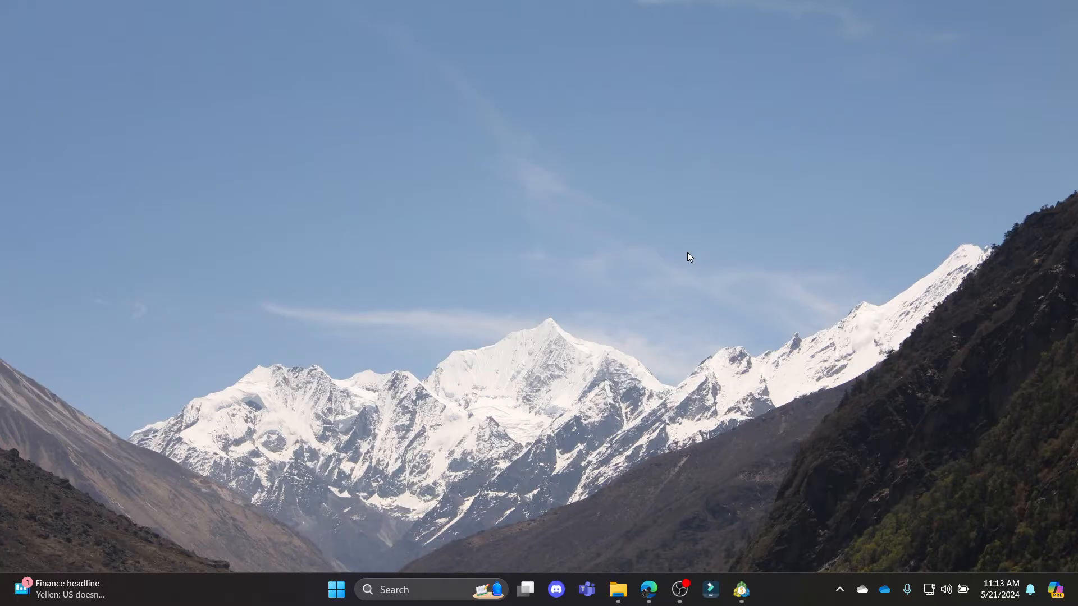
mouse_move(679, 249)
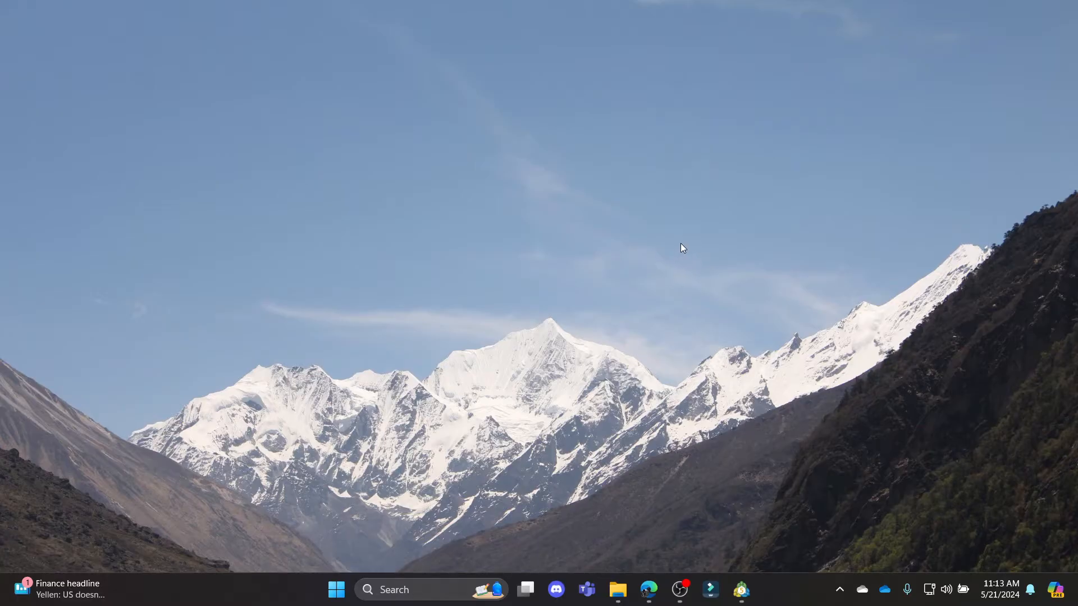
mouse_move(656, 367)
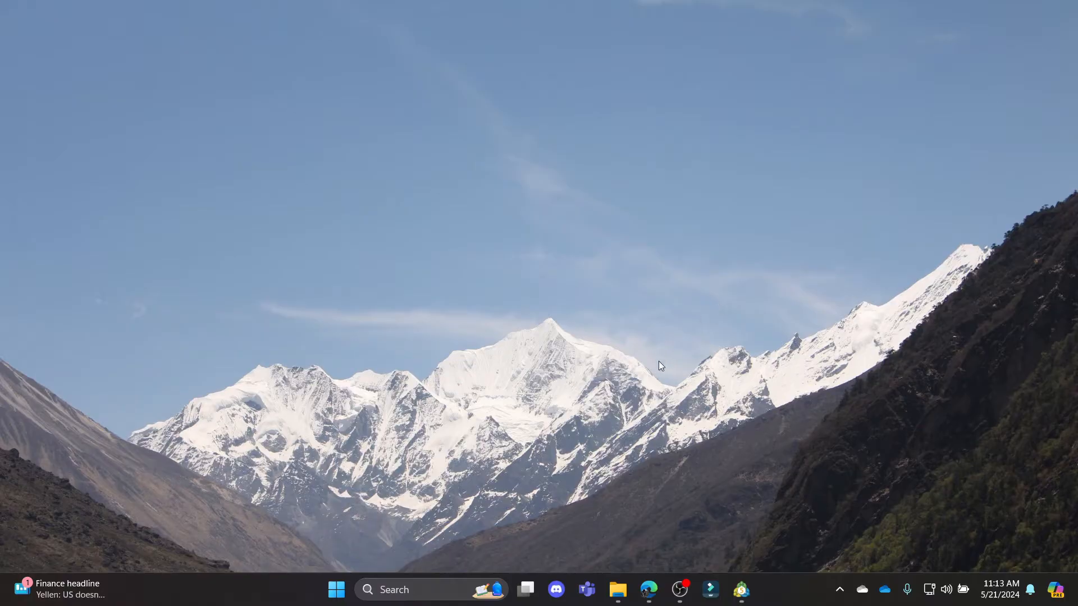
Bring the MetaTrader 5 window with its four currency pair charts to the front.
left_click(740, 590)
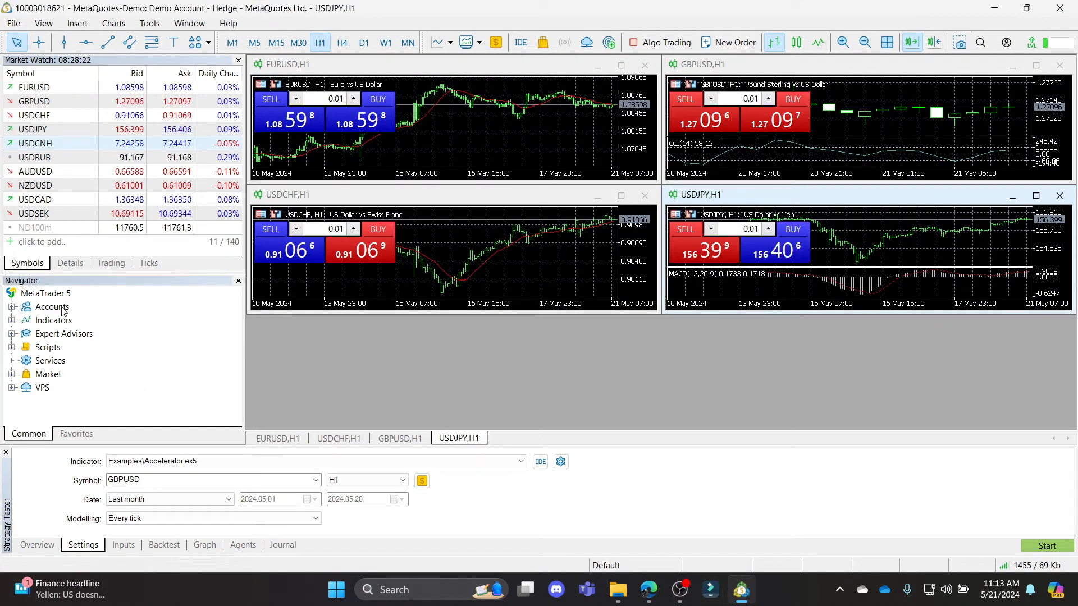
Start Open an Account from Navigator, back out of Exness, and choose MetaQuotes Ltd. for a demo.
right_click(51, 307)
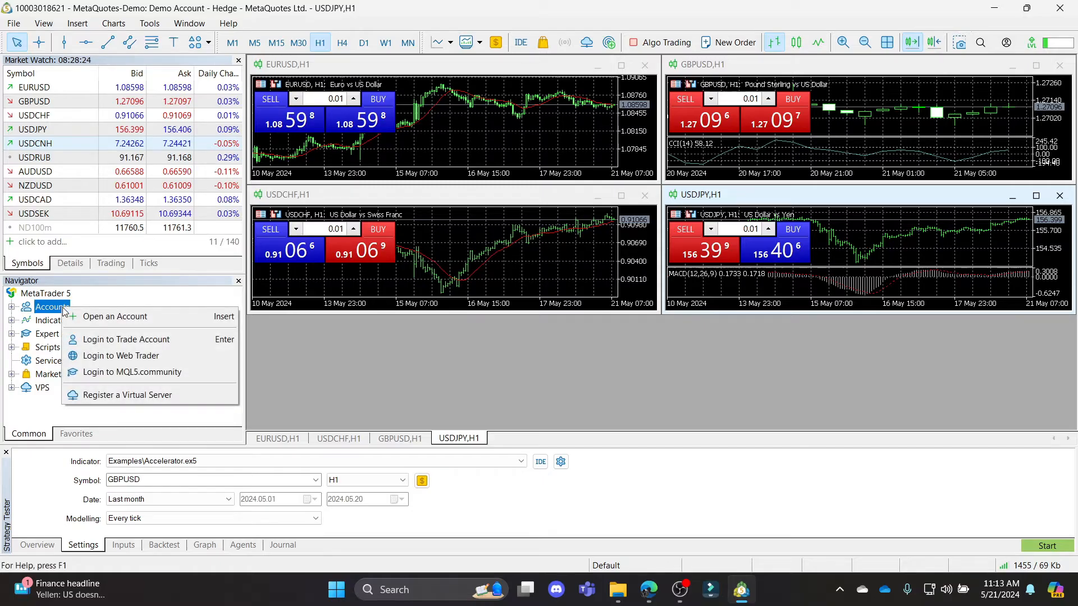
left_click(115, 317)
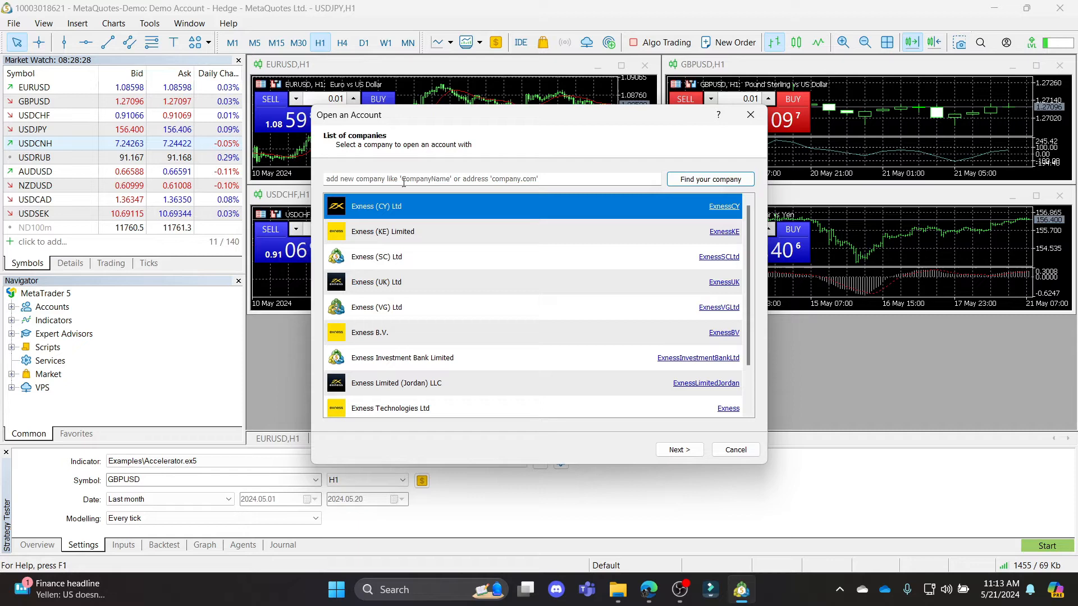
left_click(679, 449)
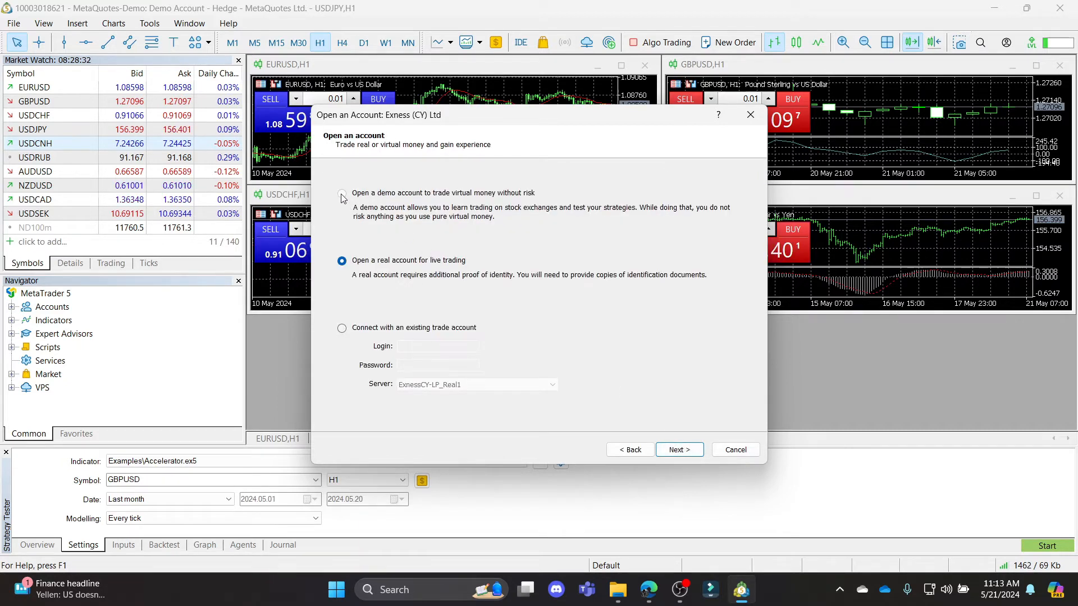
left_click(341, 328)
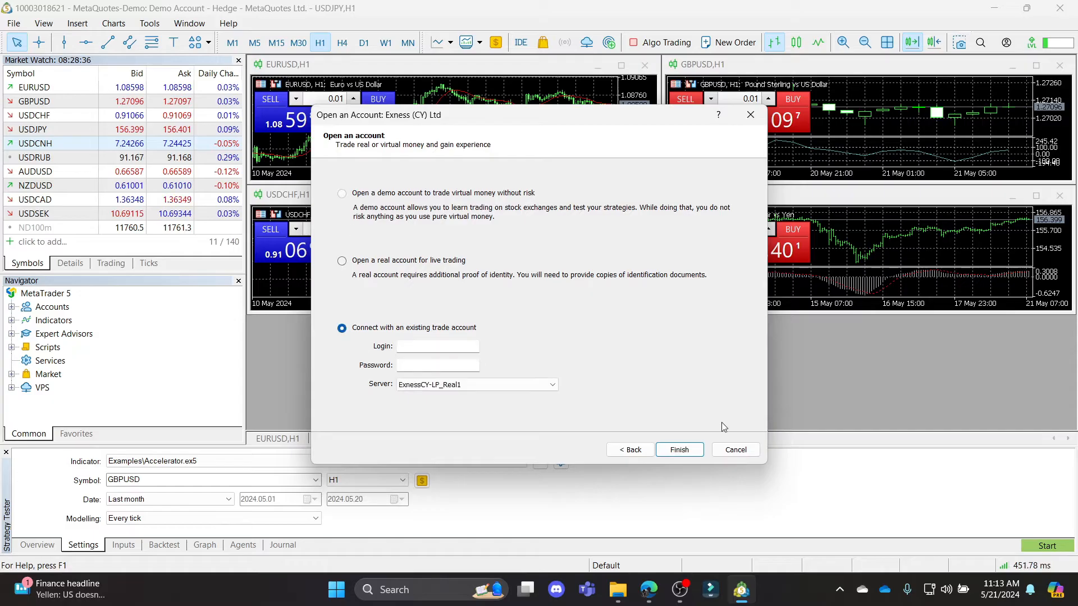
left_click(629, 450)
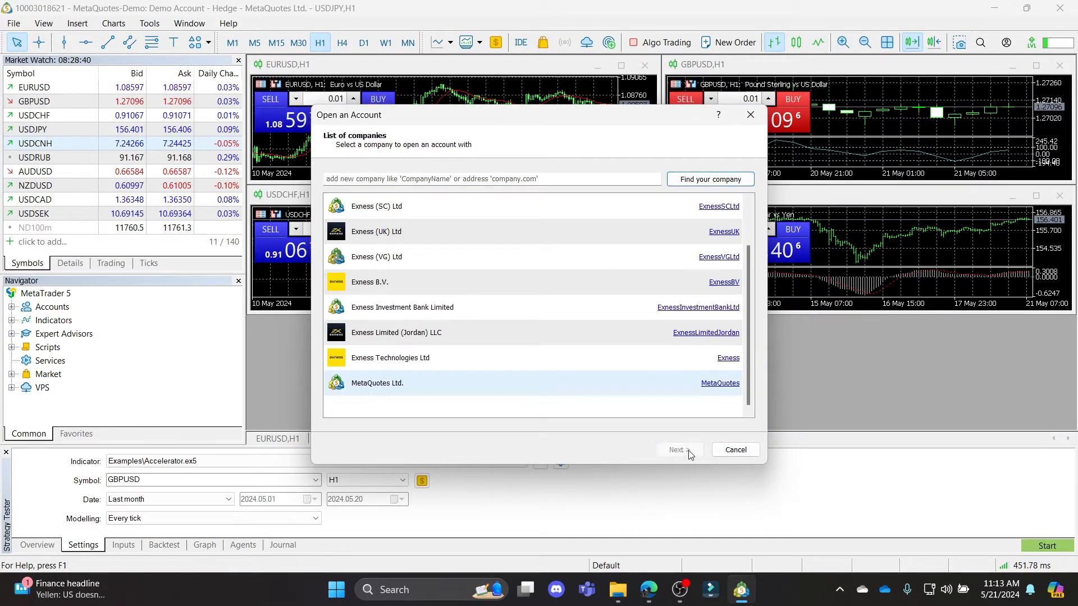
left_click(678, 449)
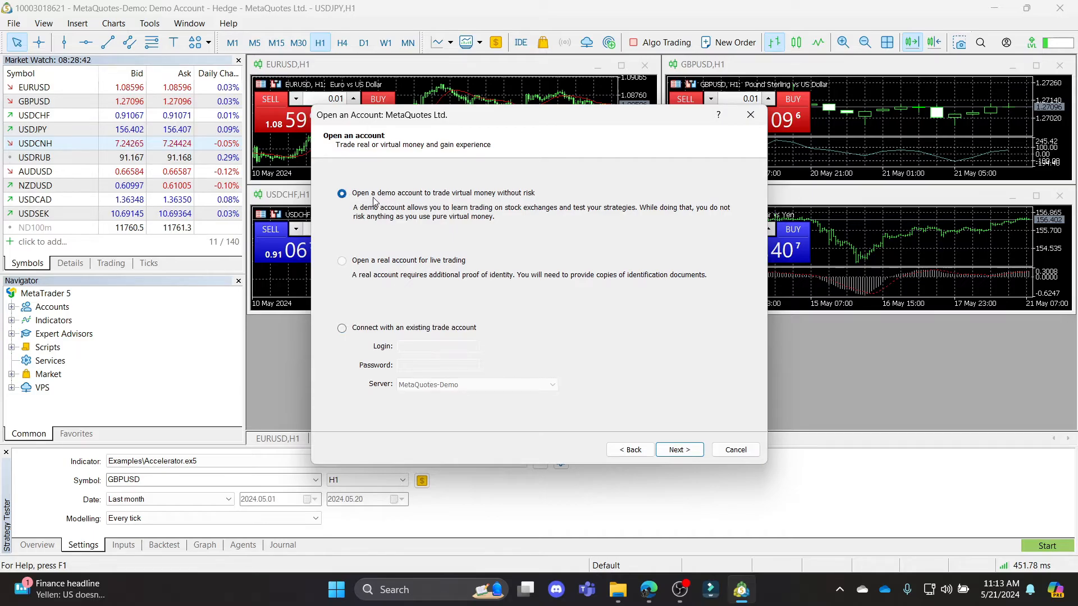
Open the demo account details form and pick leverage 1:500, then reopen the leverage list.
left_click(679, 450)
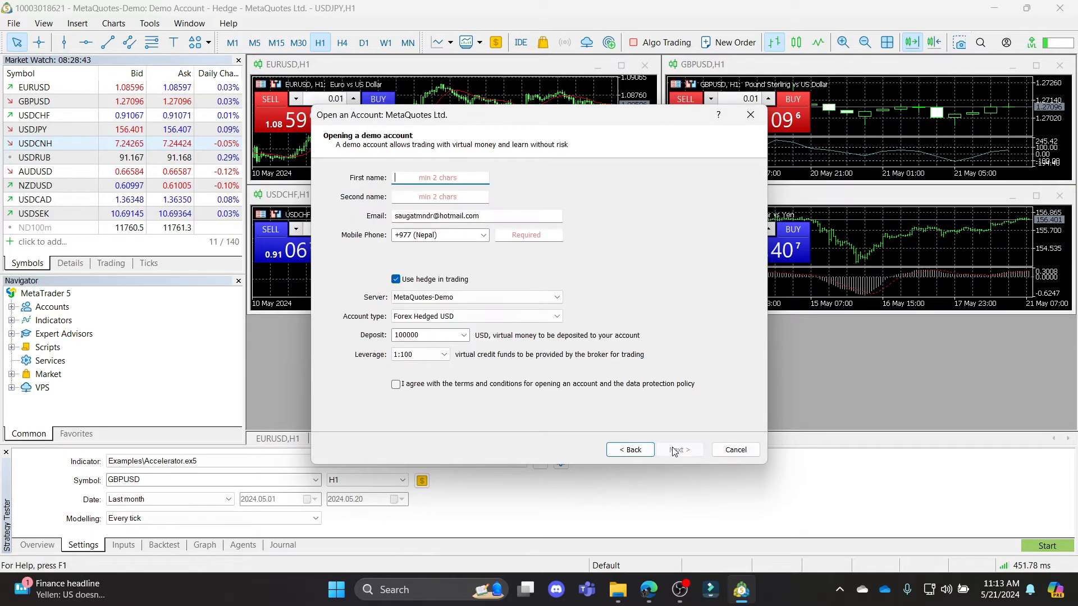
left_click(444, 355)
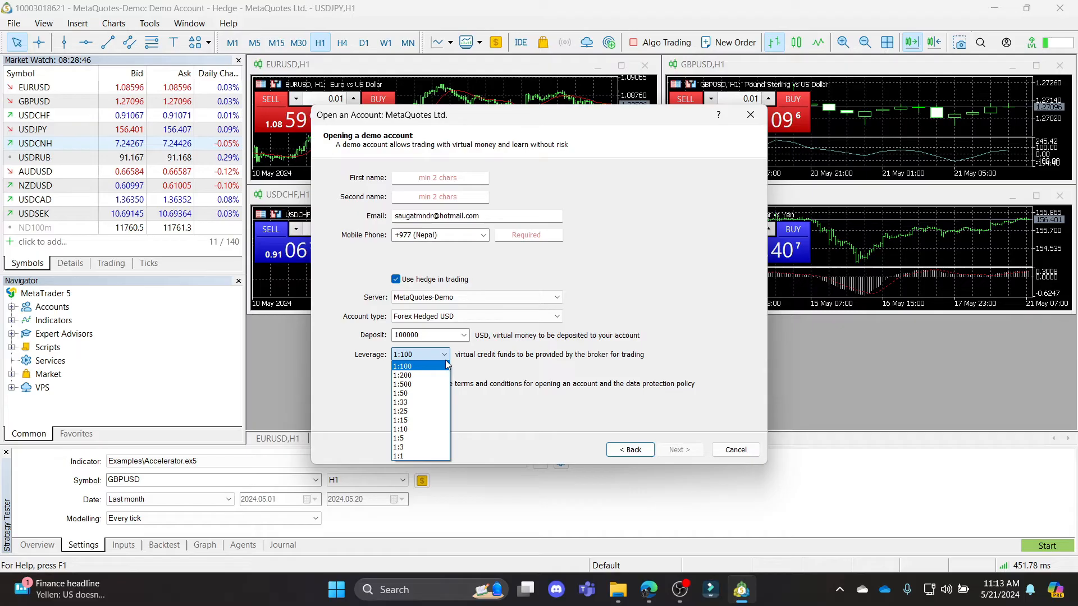
left_click(403, 384)
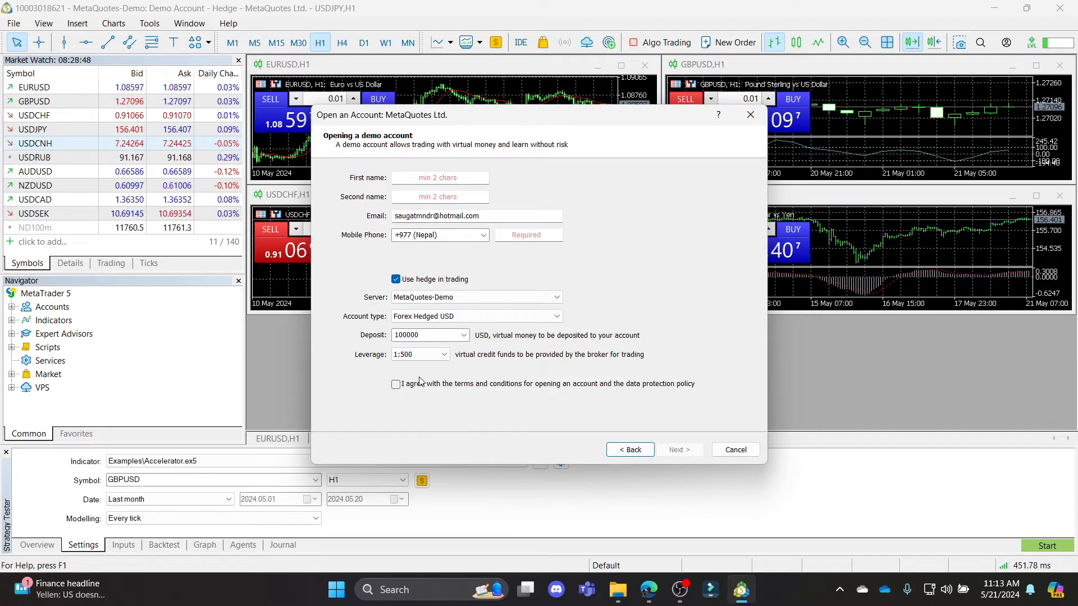
mouse_move(516, 365)
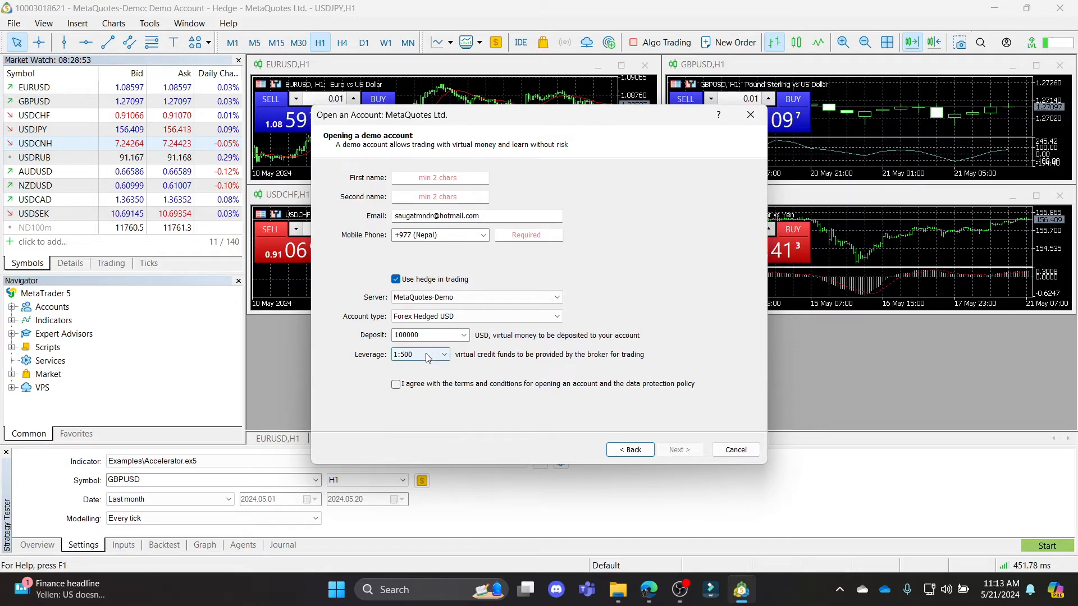
left_click(443, 354)
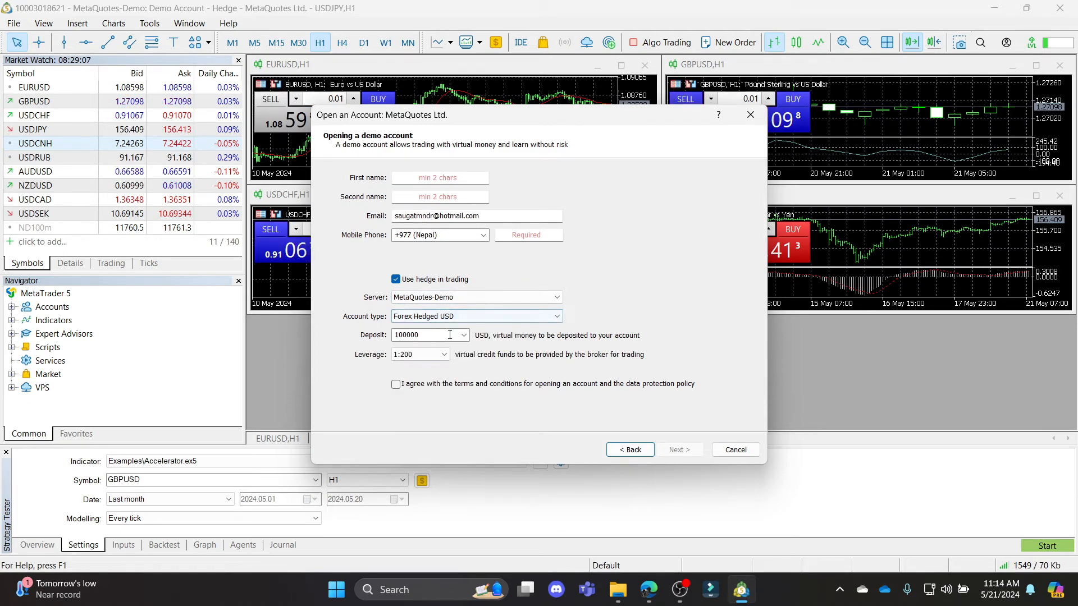
Change the leverage again, accept the terms and conditions, and cancel the demo account form.
left_click(442, 354)
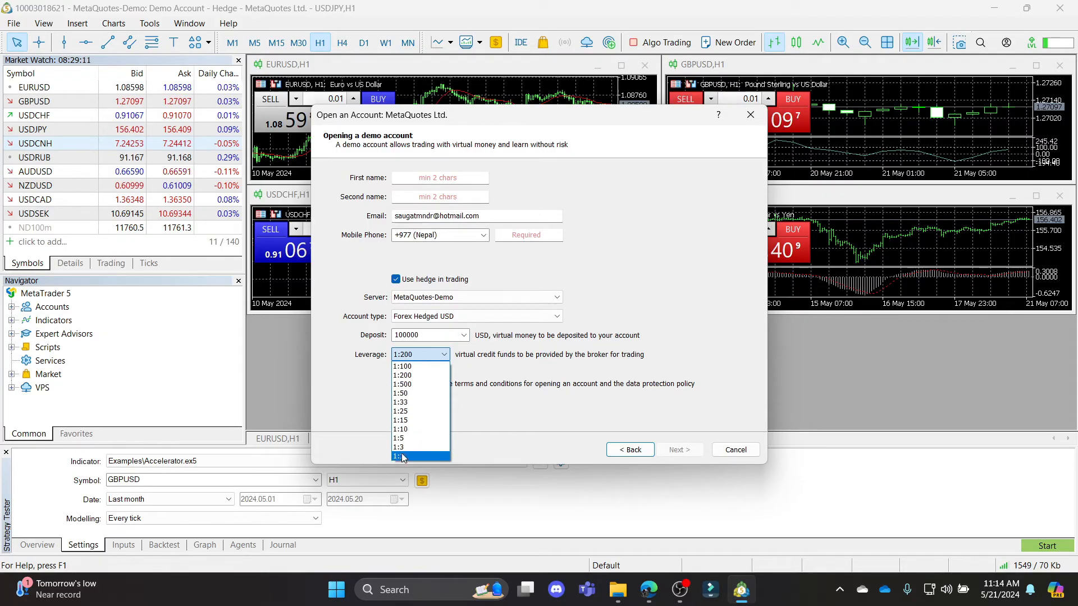
left_click(403, 456)
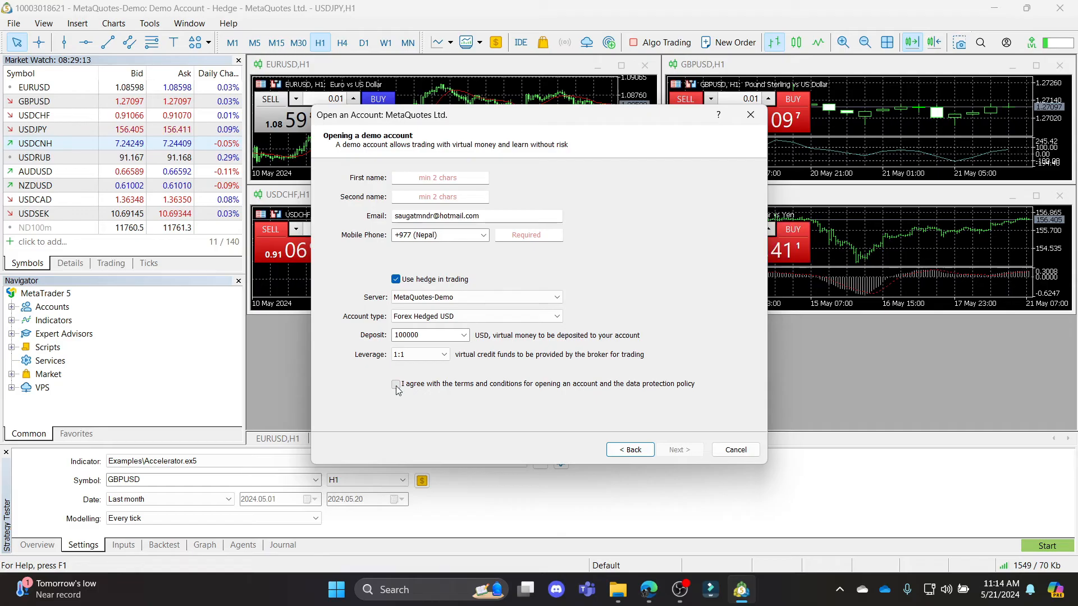
left_click(395, 384)
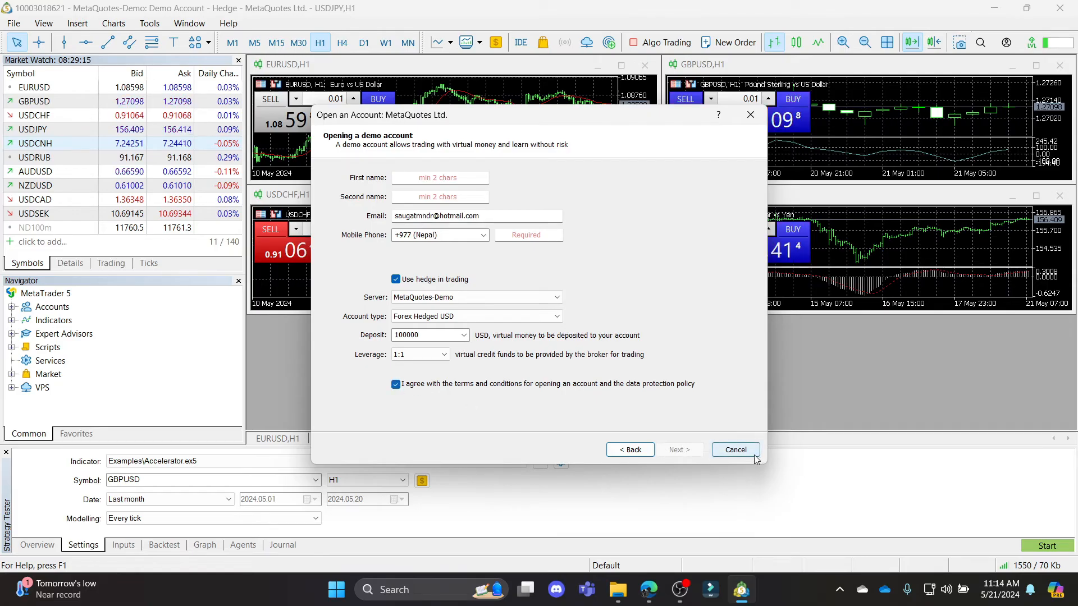
mouse_move(440, 368)
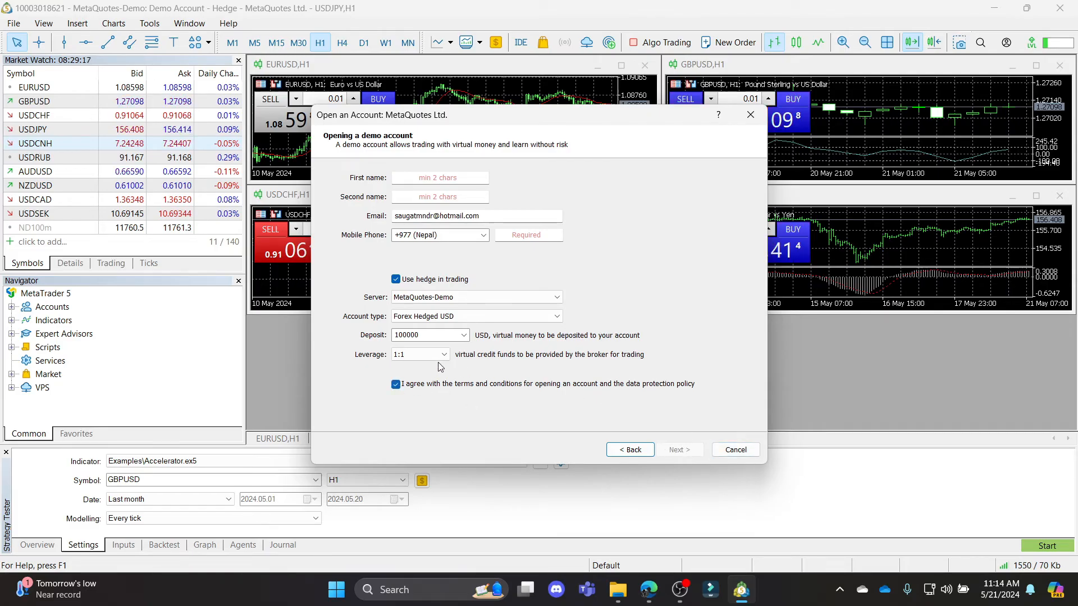
left_click(444, 354)
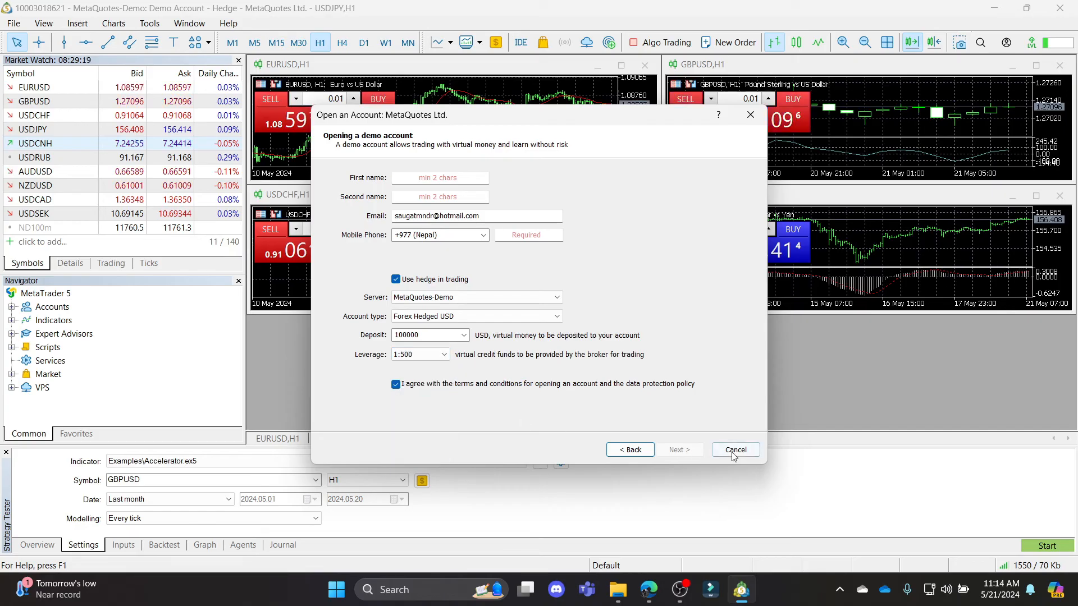
left_click(735, 450)
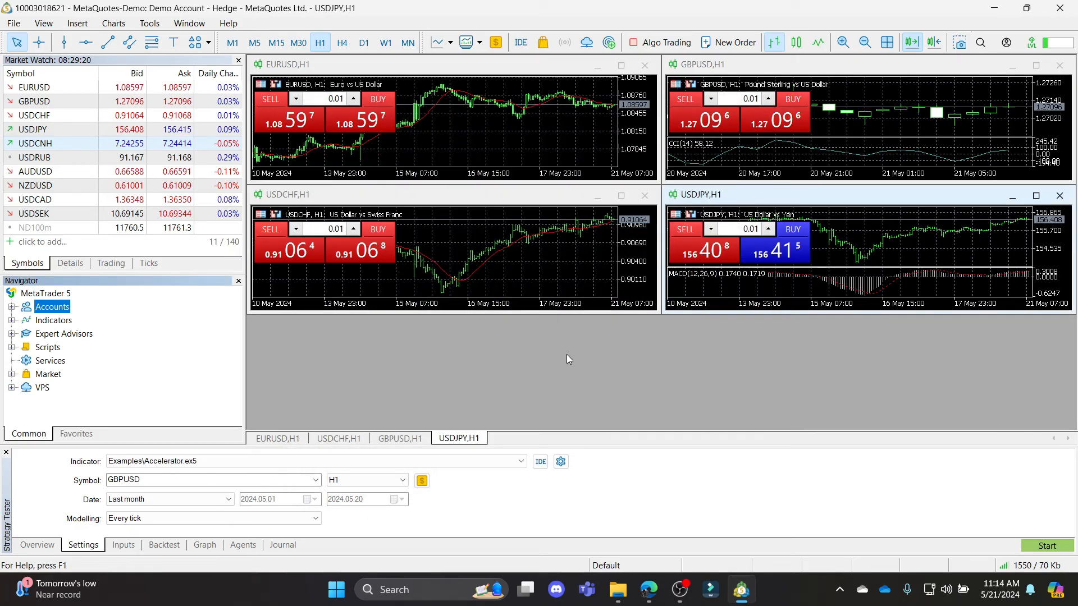